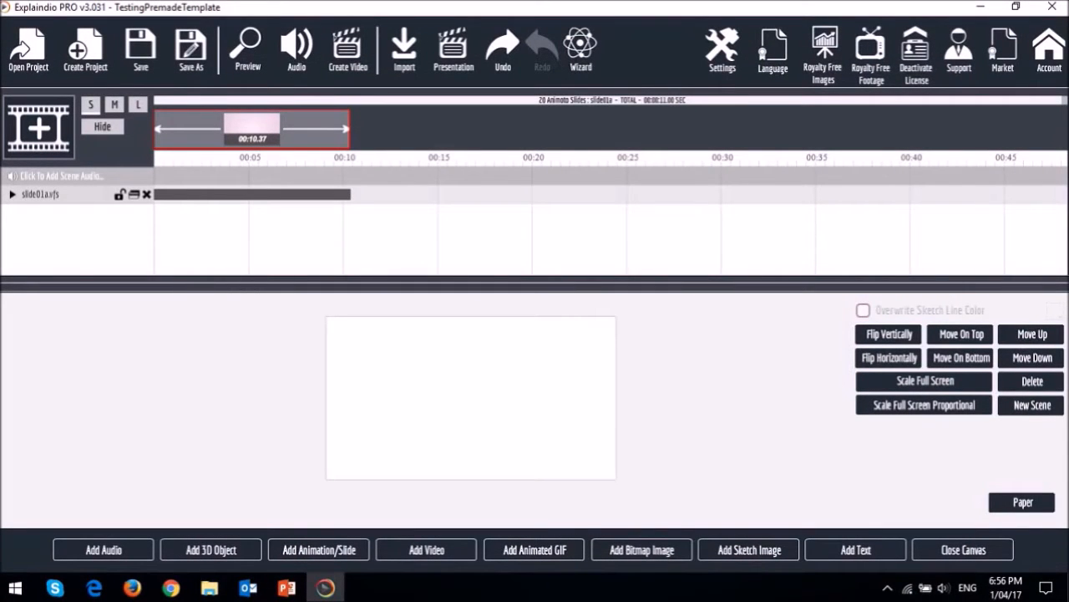
mouse_move(692, 441)
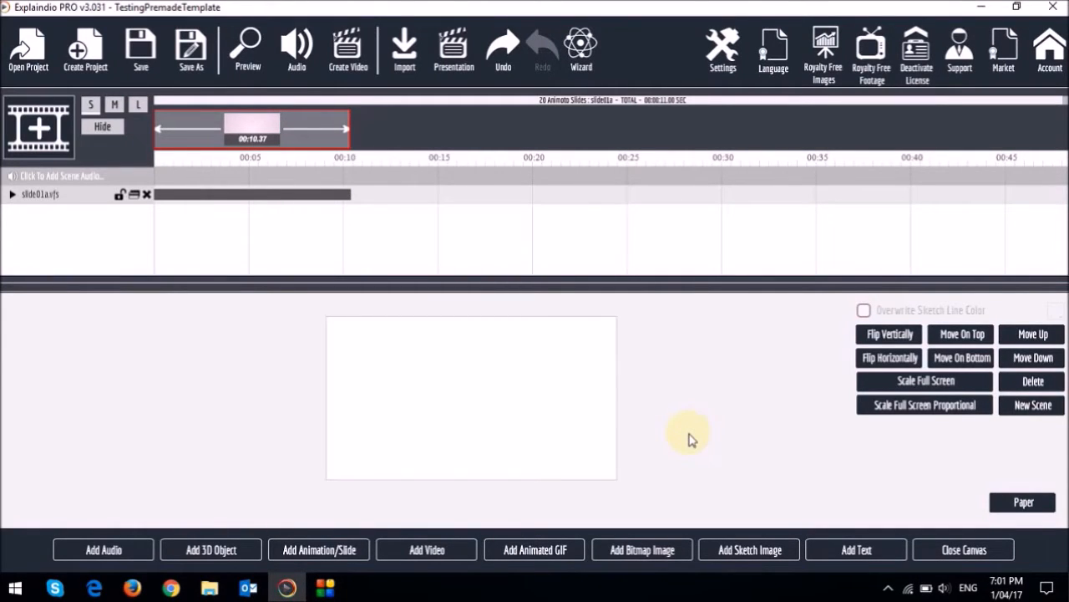
mouse_move(689, 439)
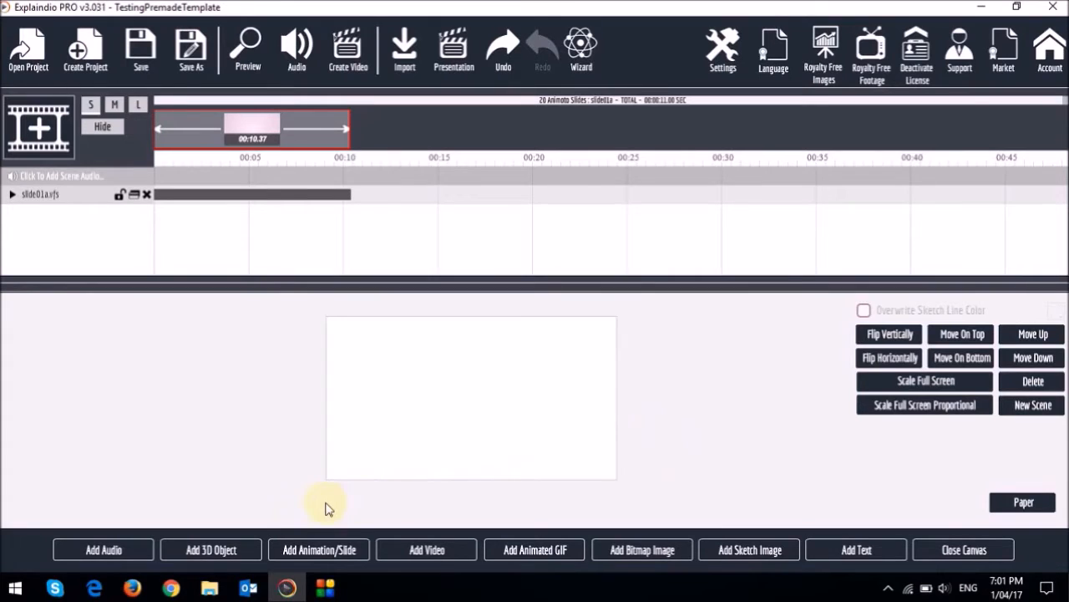
mouse_move(319, 549)
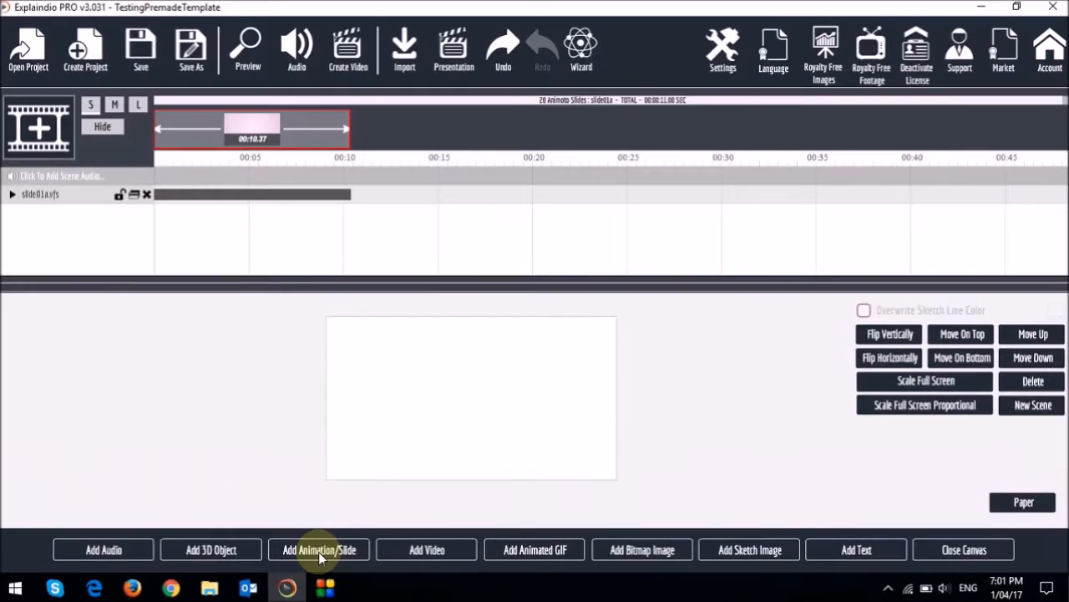
Import slide01a.vfs from 20 Animoto Slides as a new scene with Don't Sketch ticked.
left_click(319, 549)
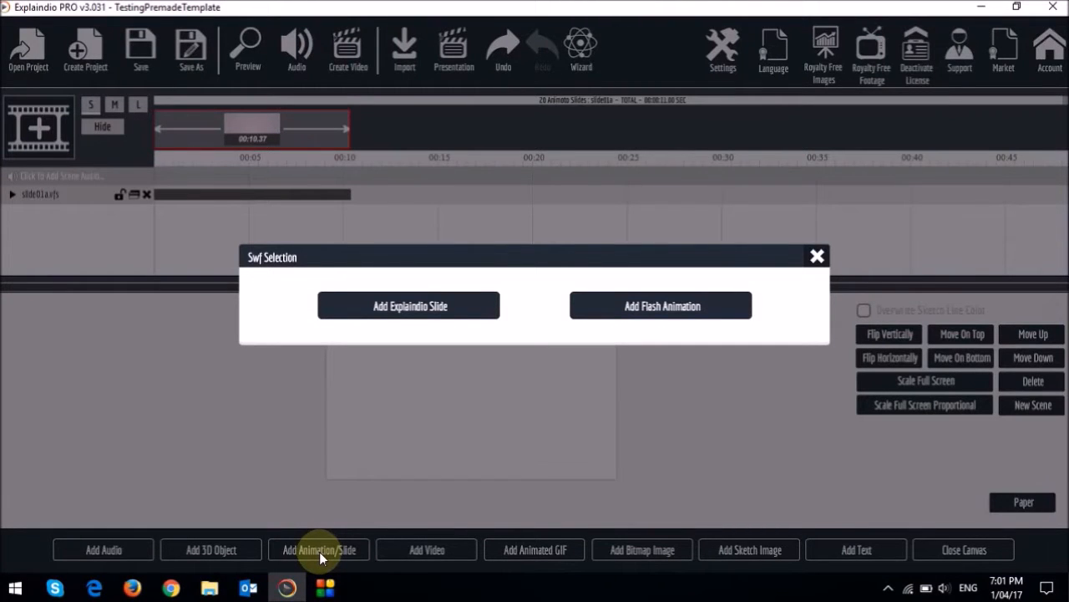
left_click(409, 305)
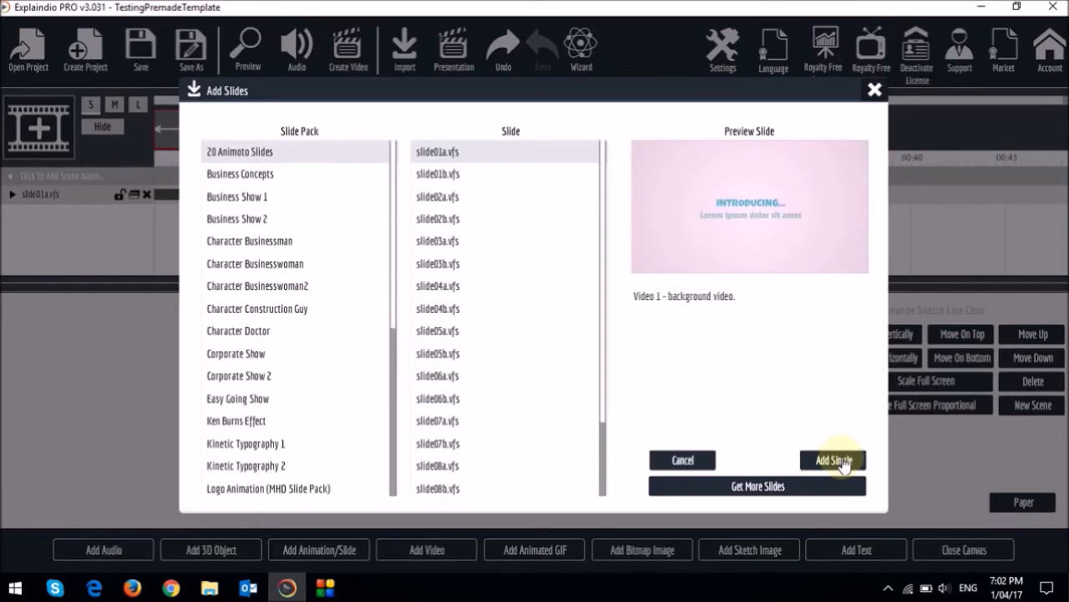
left_click(832, 459)
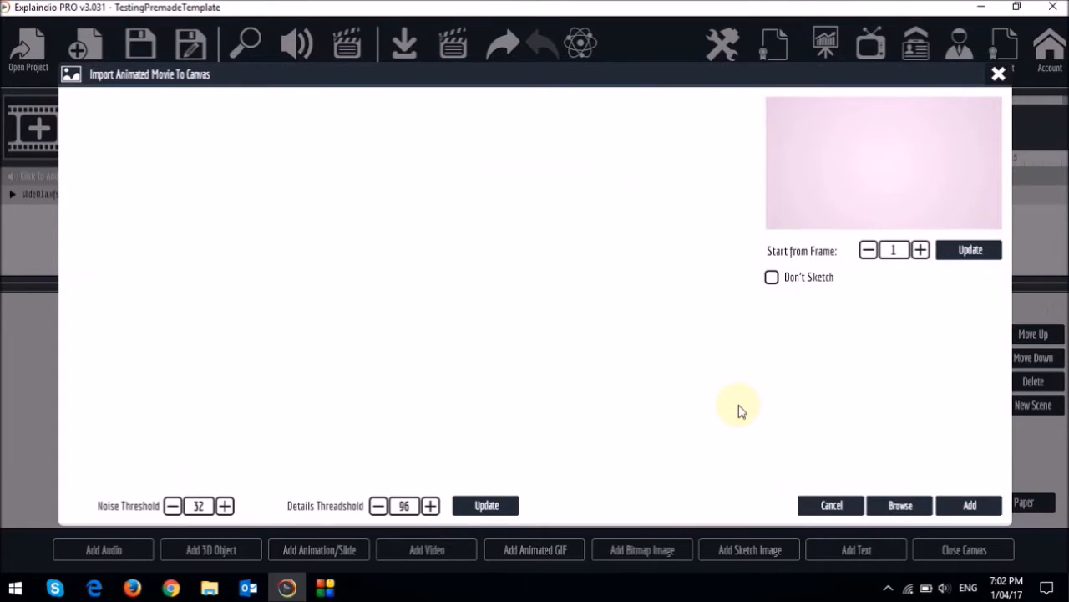
left_click(771, 277)
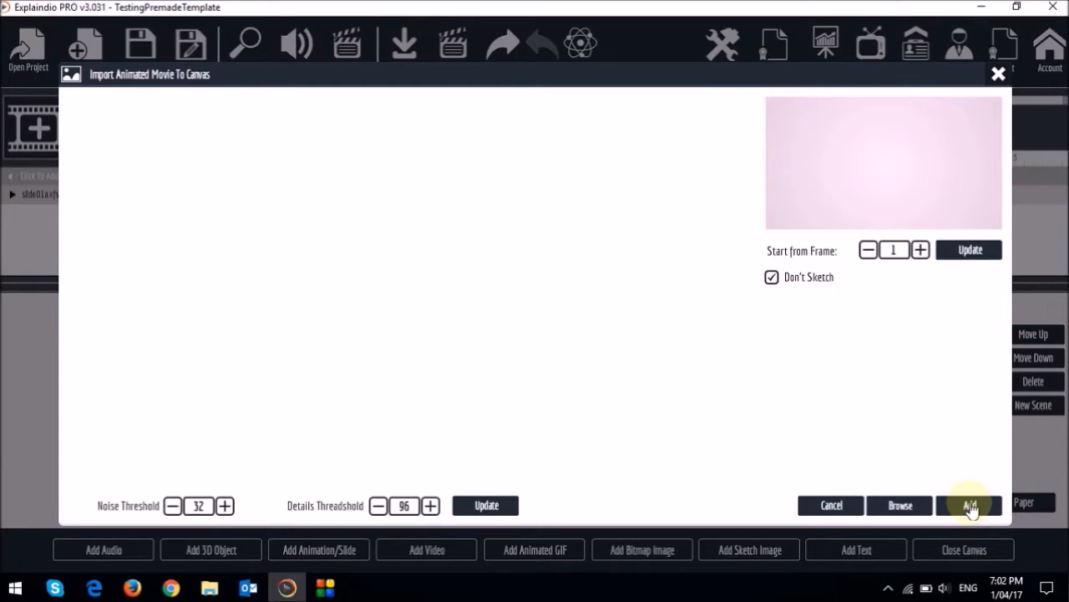
left_click(969, 504)
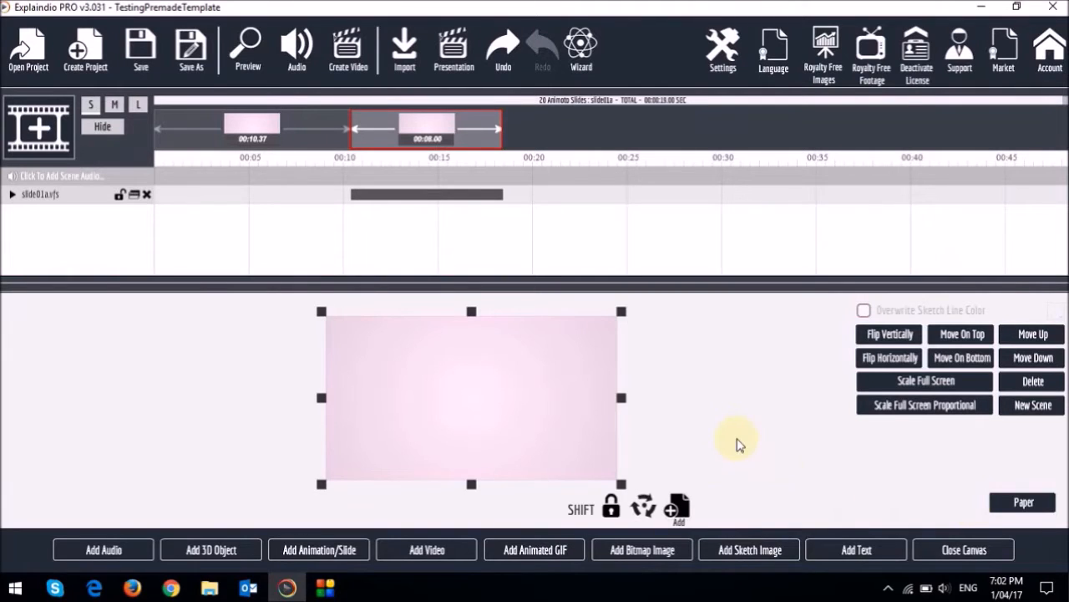
mouse_move(963, 550)
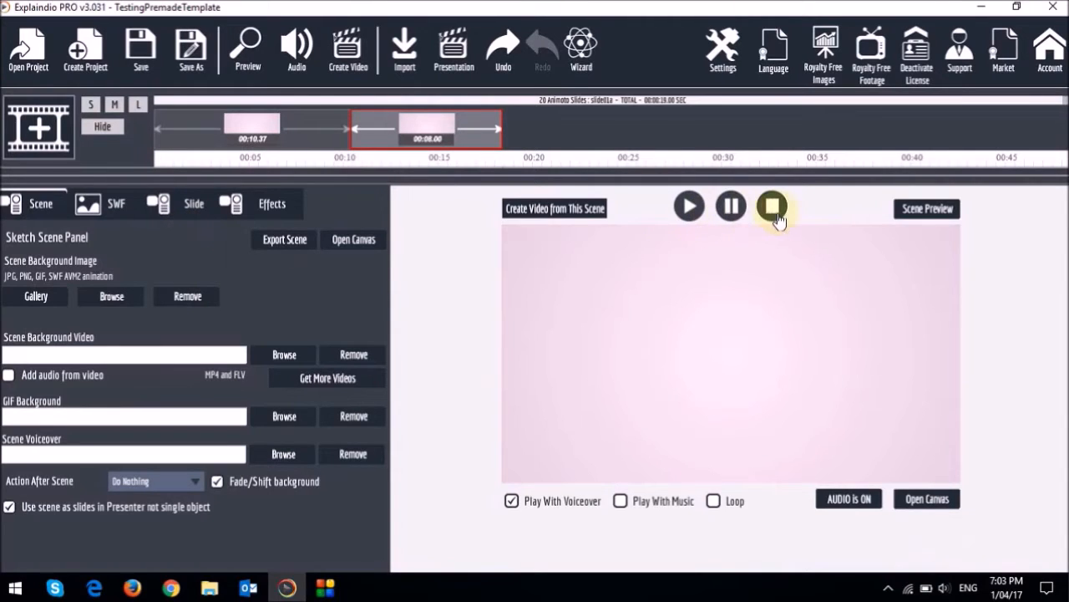
Stop and replay the pink slide in the scene preview player.
left_click(771, 205)
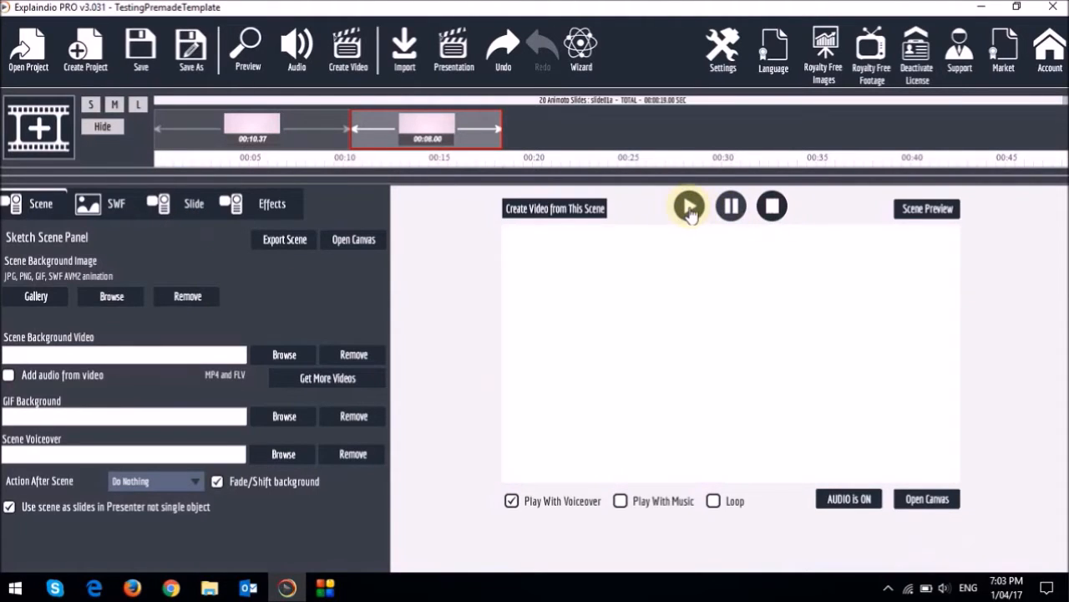
left_click(688, 205)
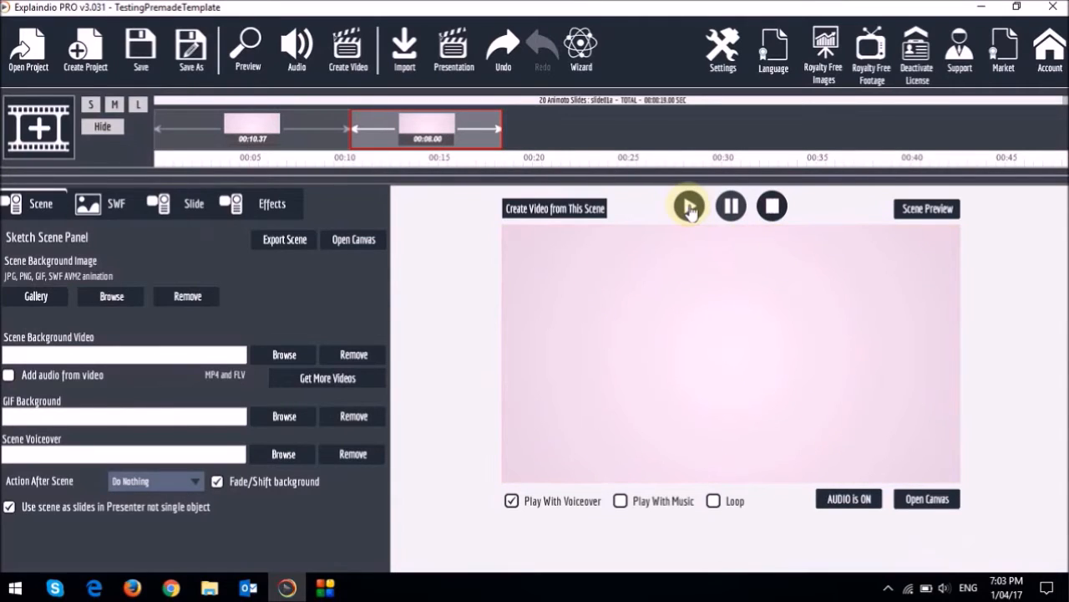
left_click(689, 207)
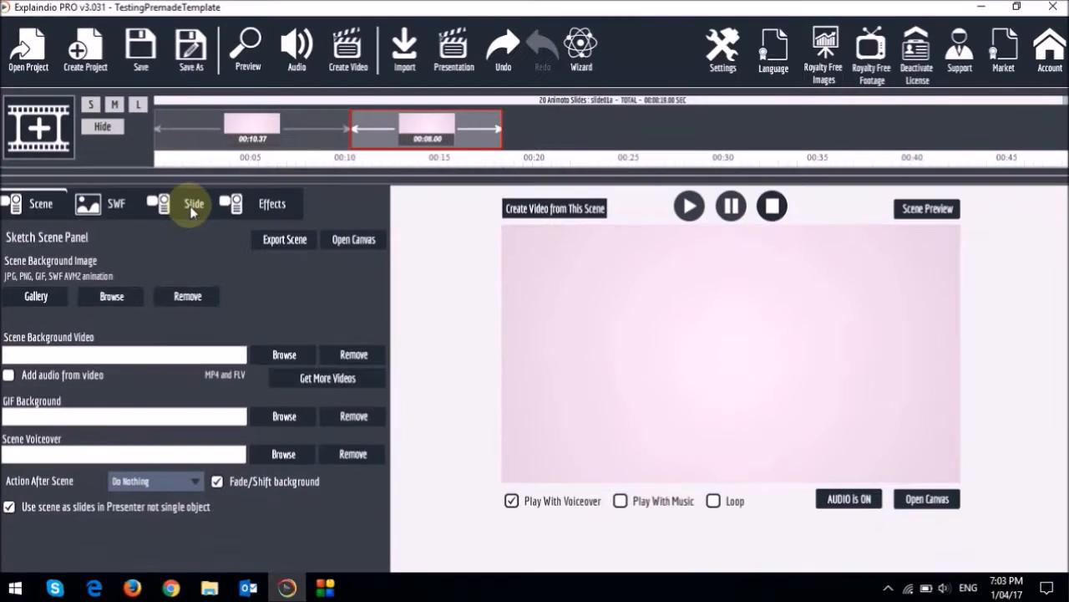
Open the Slide tab and inspect text areas, reaching Text Area 4.
left_click(194, 203)
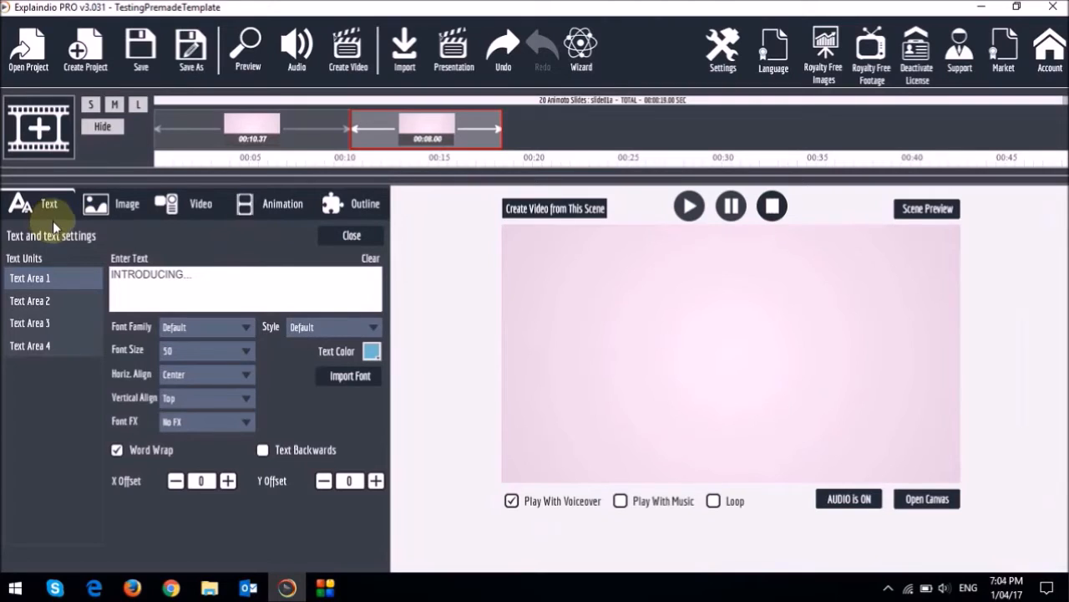
mouse_move(67, 369)
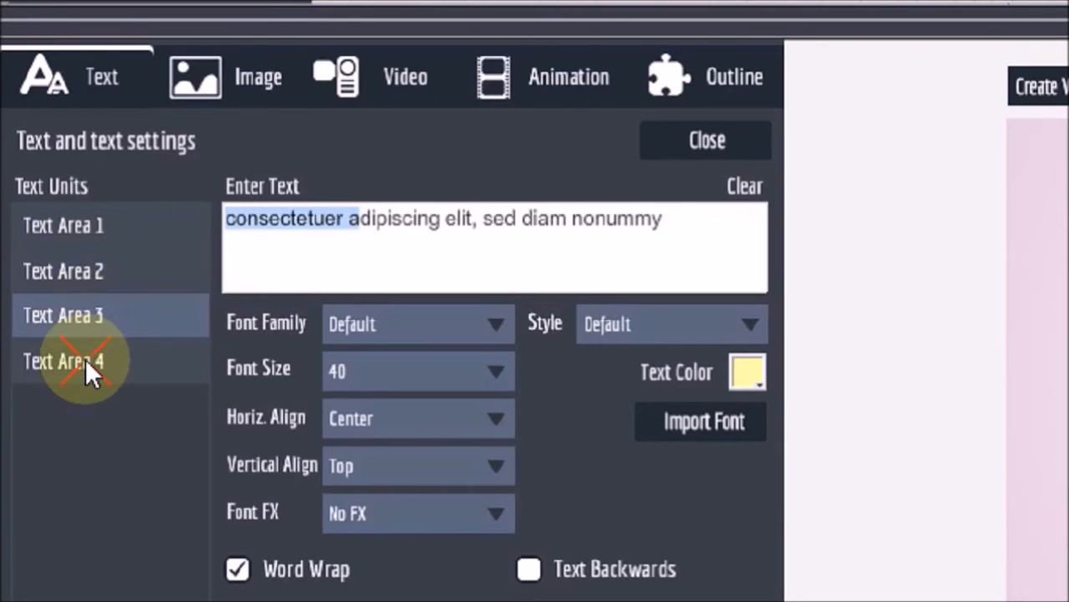
left_click(62, 225)
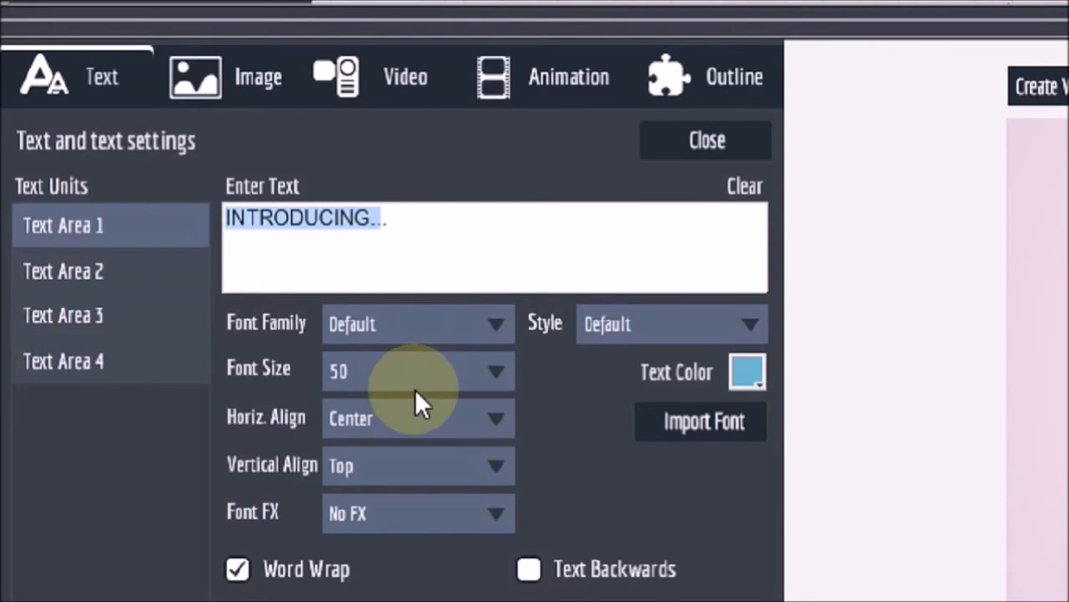
mouse_move(652, 393)
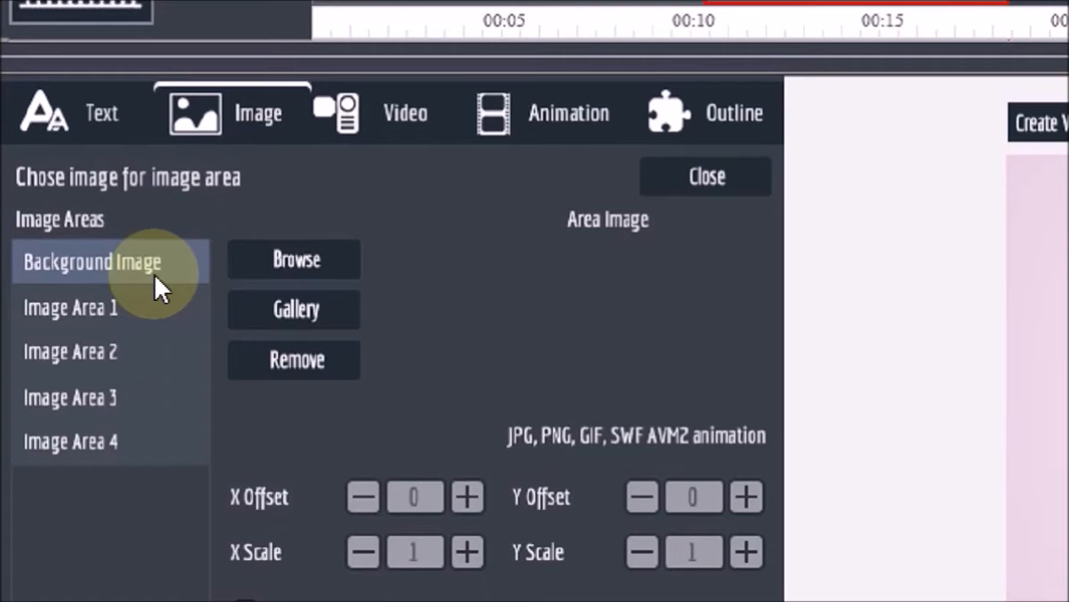
mouse_move(295, 268)
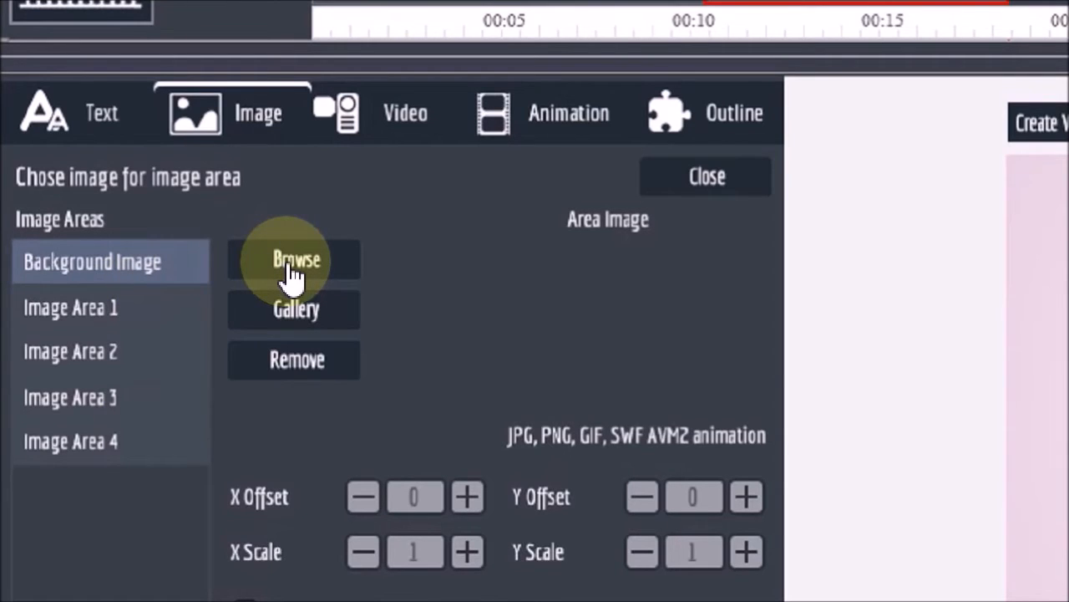
Check the empty image areas, including Image Area 4, then the empty video areas.
left_click(71, 351)
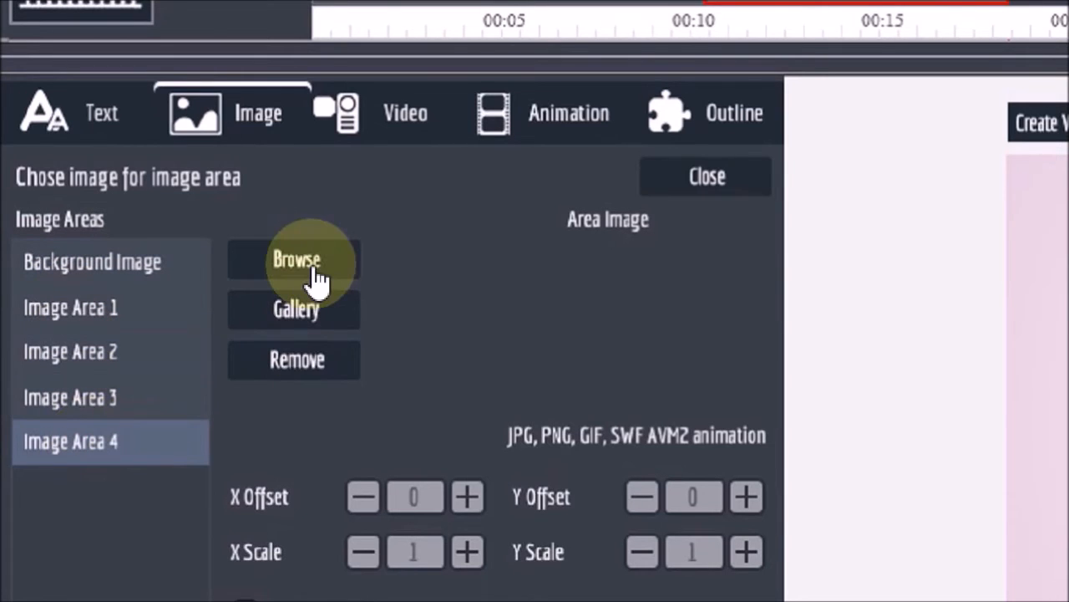
left_click(297, 259)
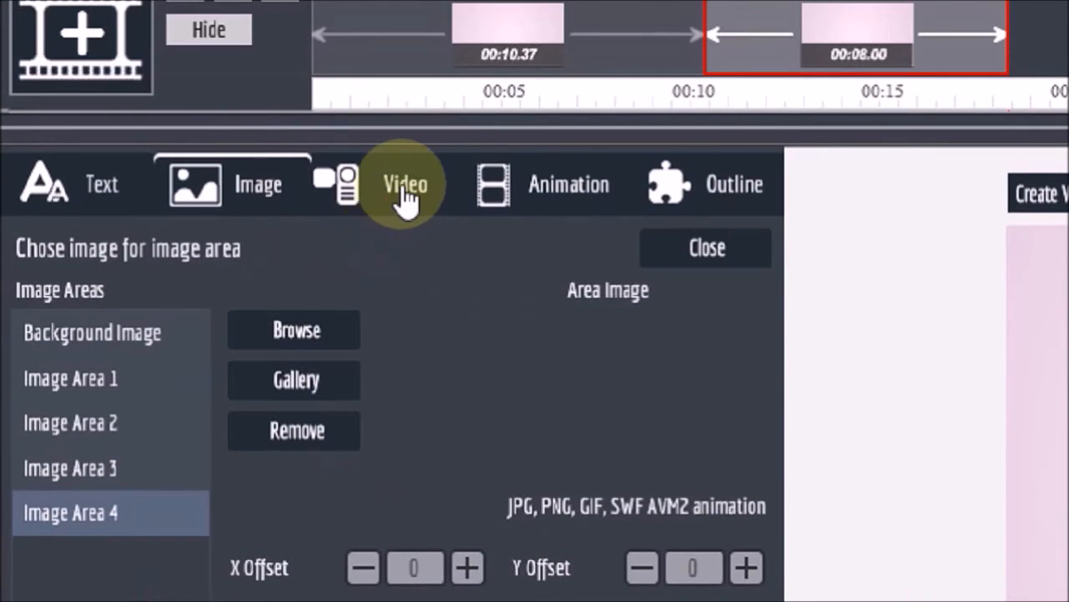
left_click(405, 184)
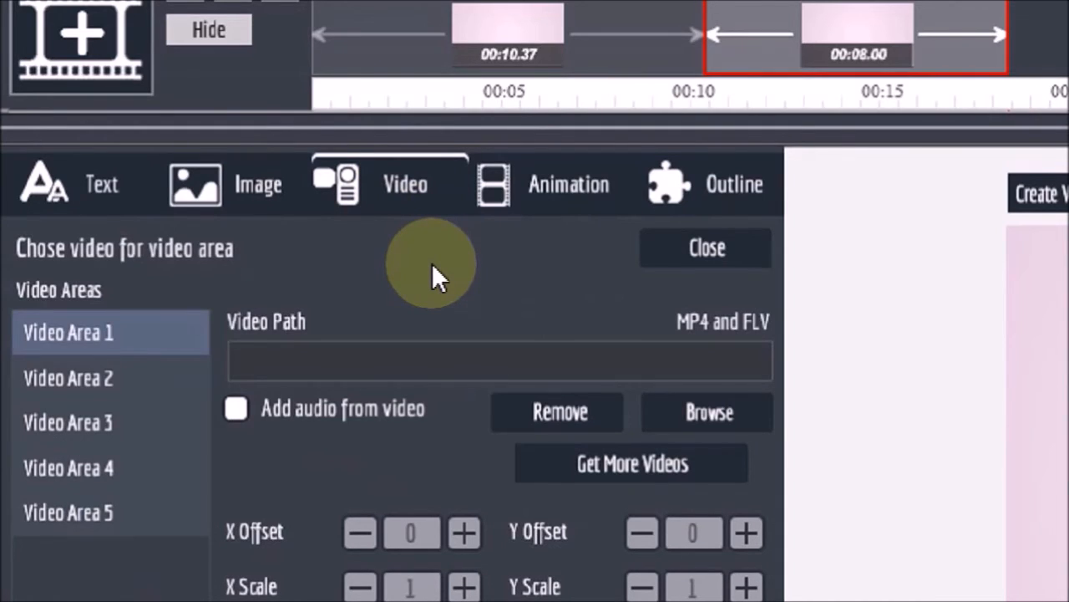
mouse_move(401, 393)
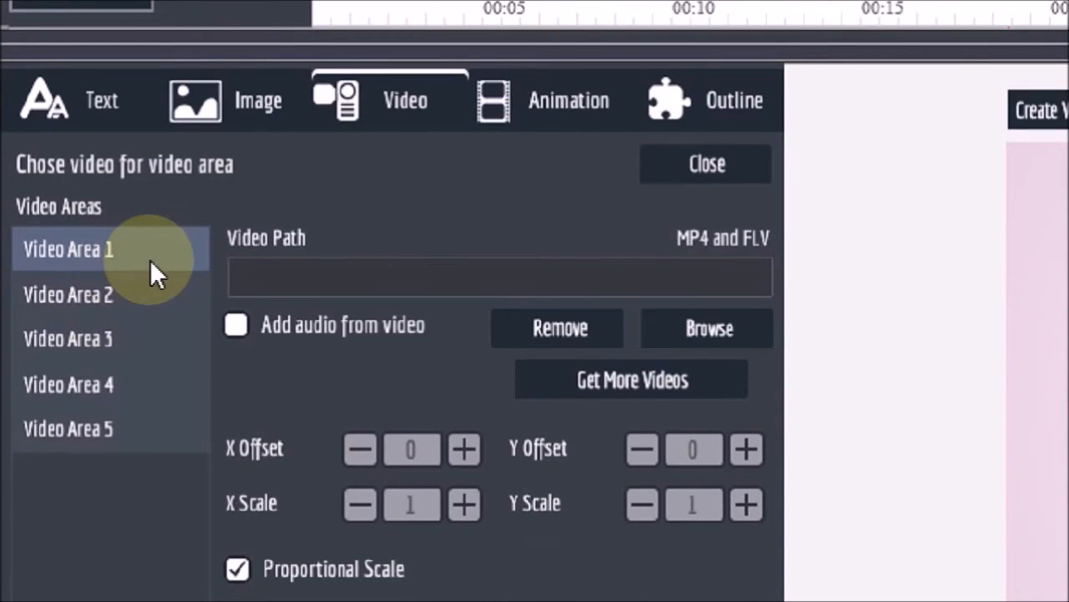
mouse_move(142, 447)
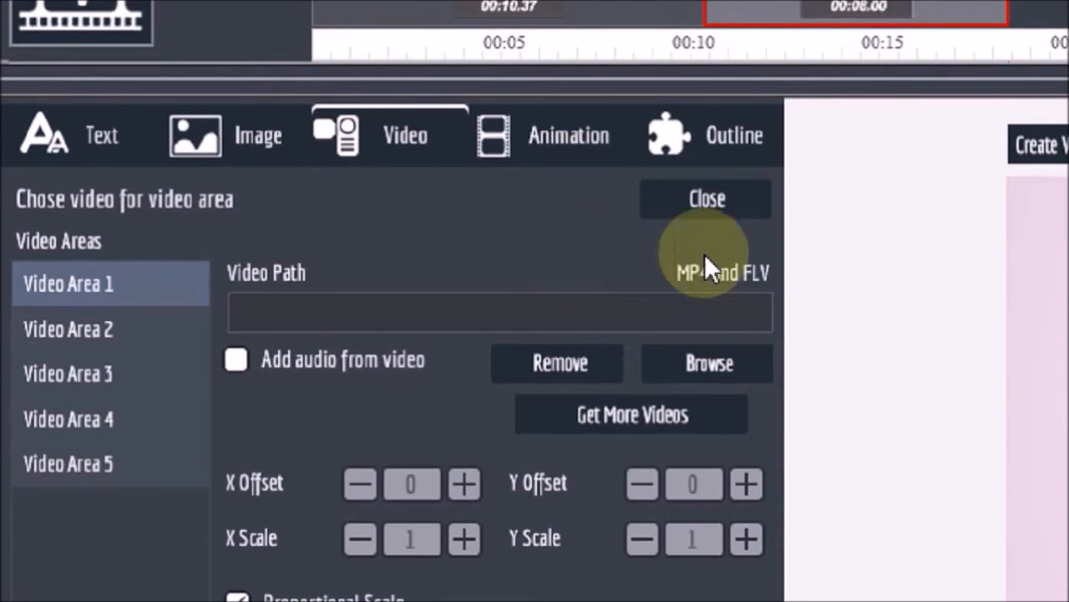
left_click(734, 152)
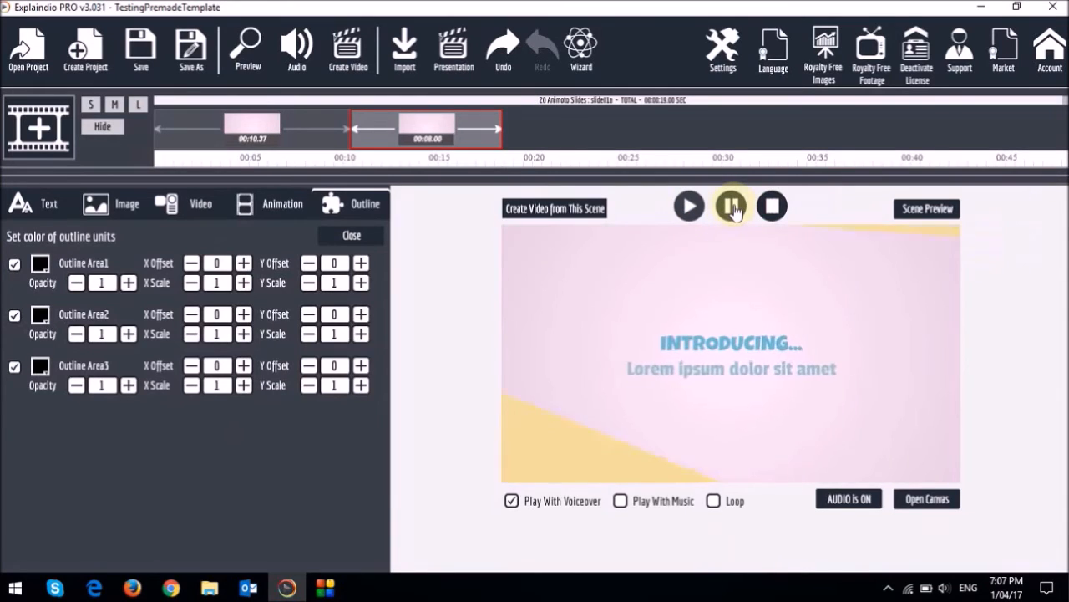
Pause on the diagonal stripe and set Outline Area 1's colour to black.
left_click(688, 206)
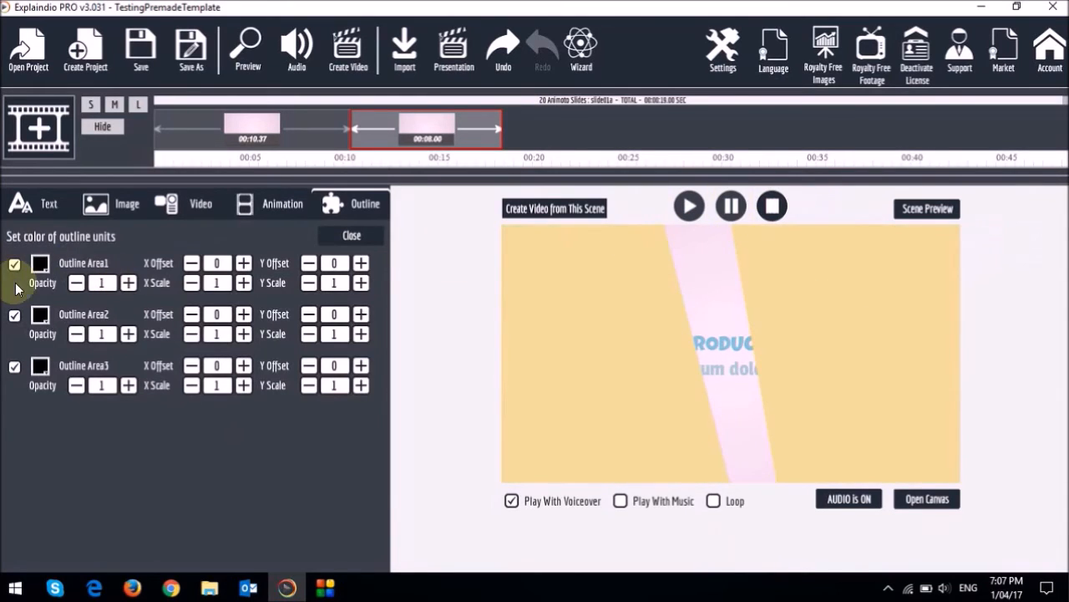
mouse_move(15, 333)
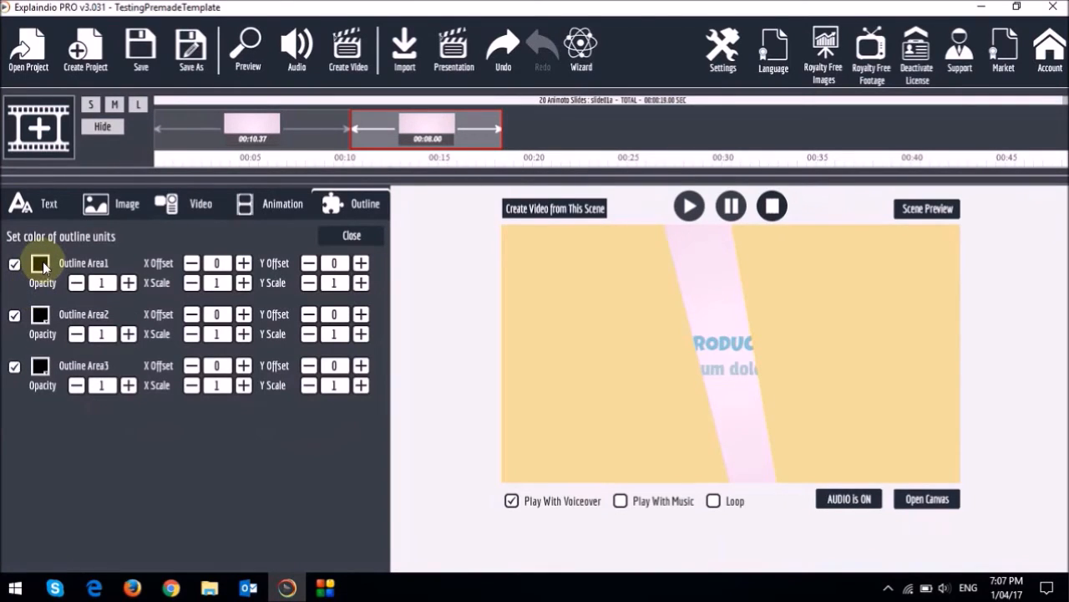
left_click(40, 264)
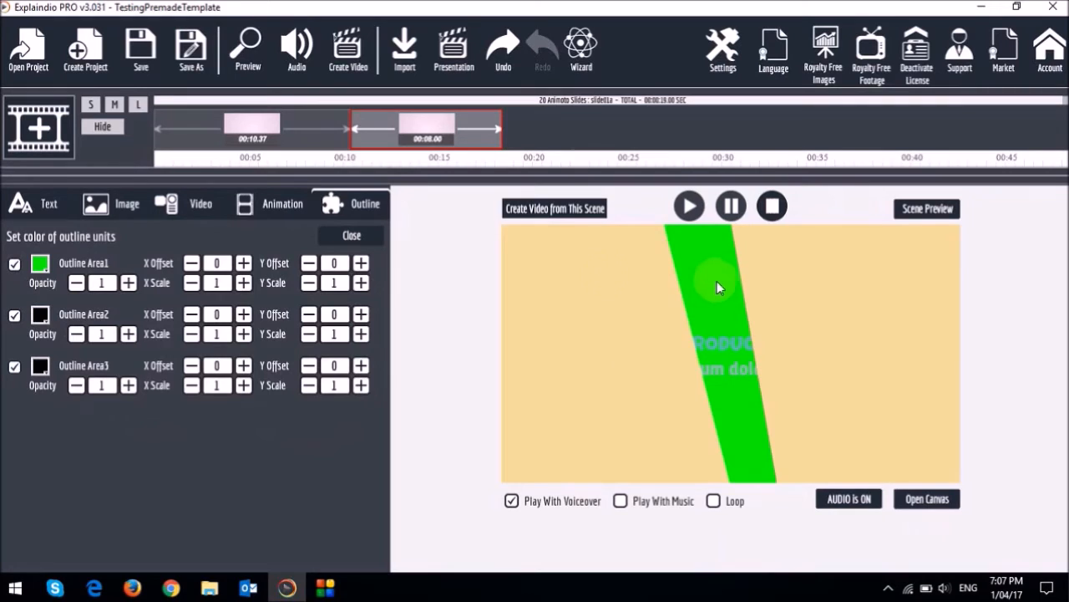
left_click(40, 262)
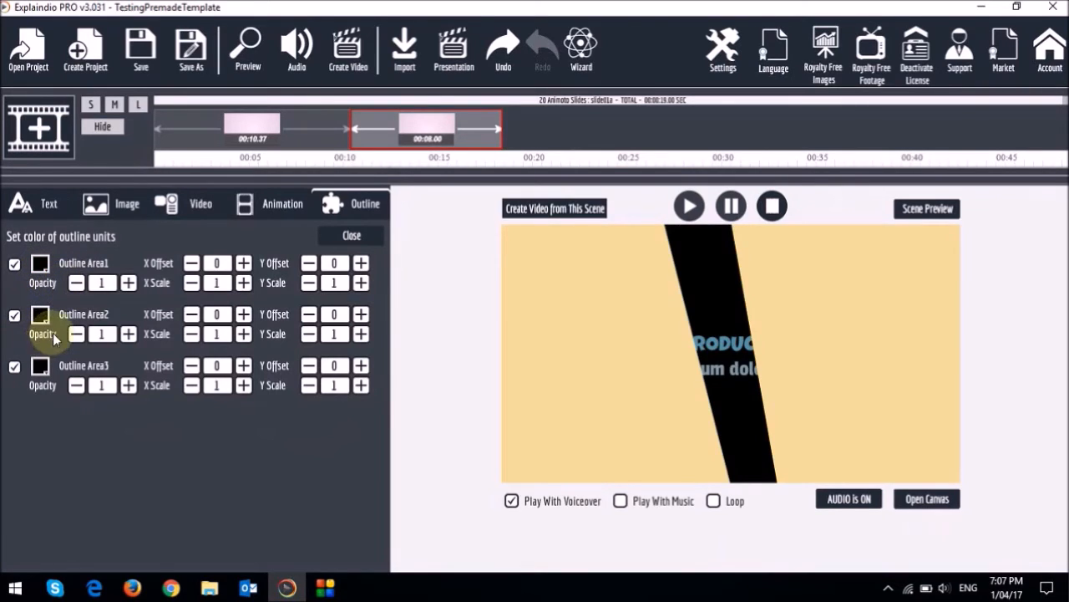
mouse_move(777, 364)
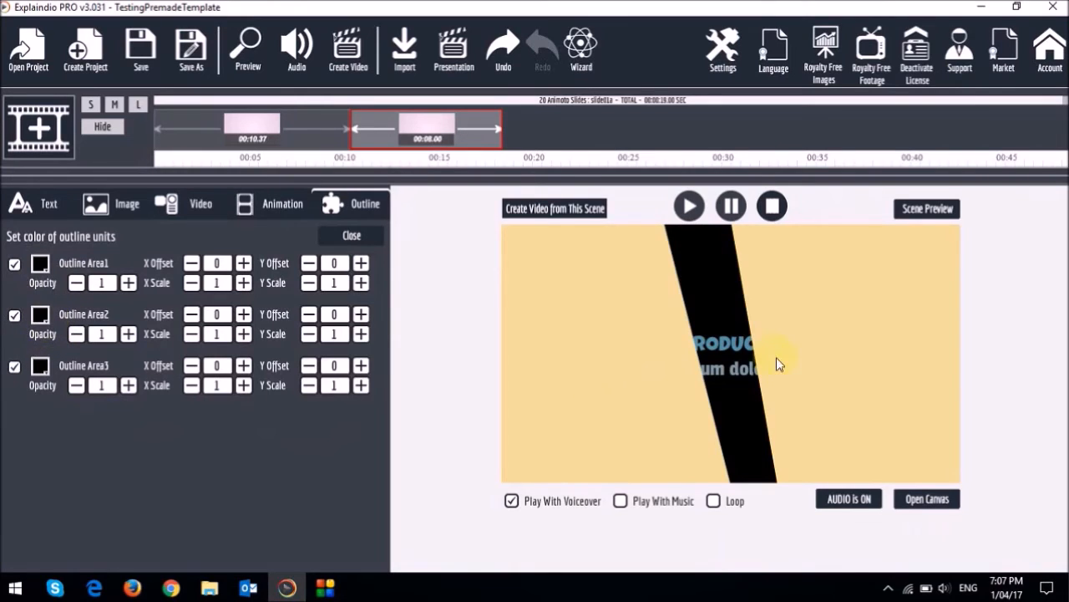
Set Outline Area 2's colour to dark blue #000066.
left_click(40, 315)
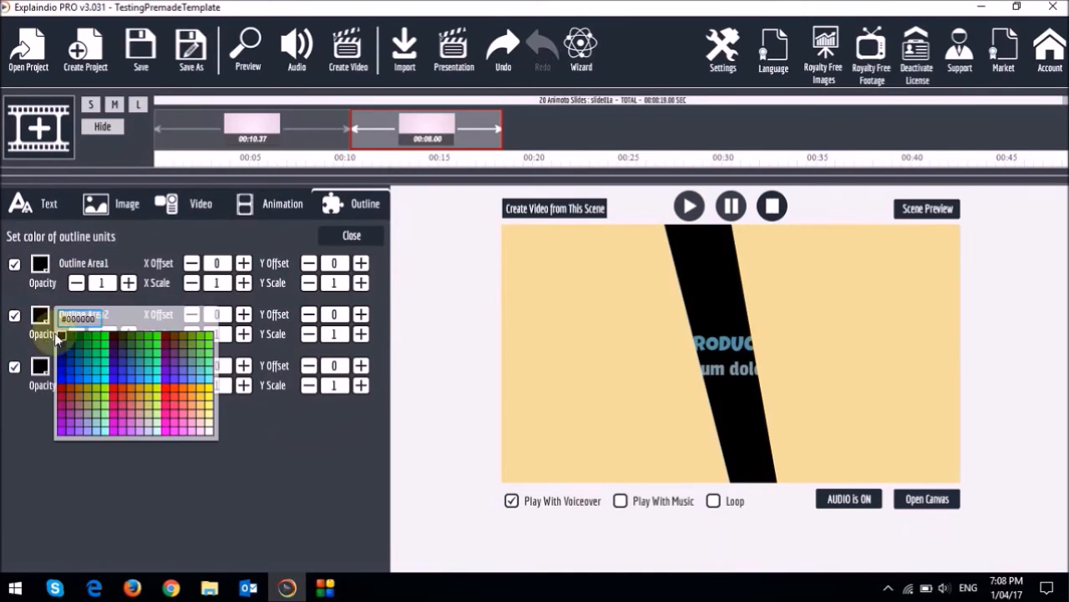
left_click(61, 355)
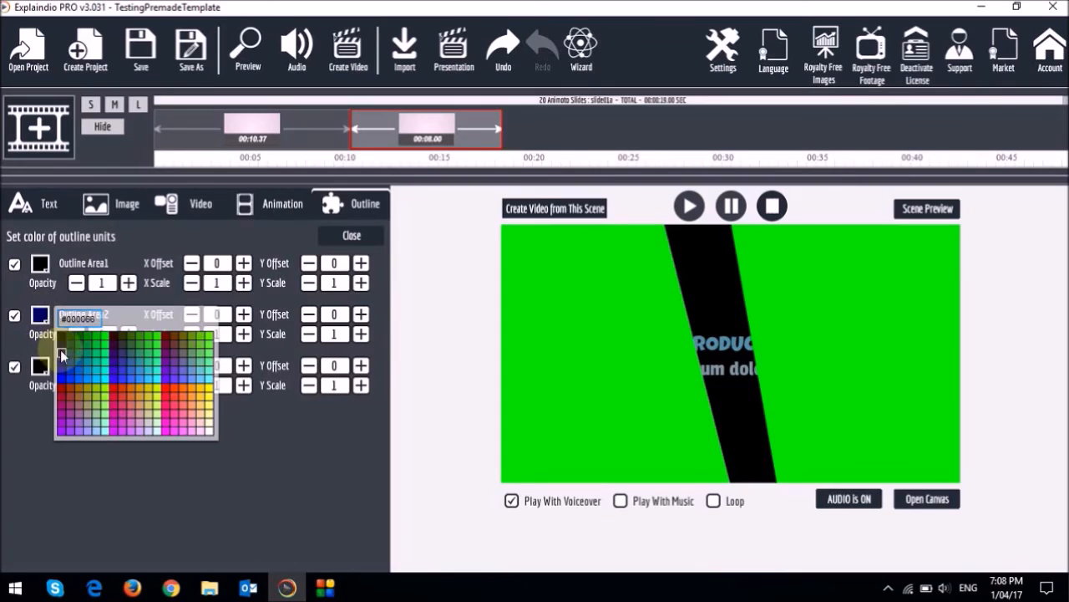
left_click(63, 355)
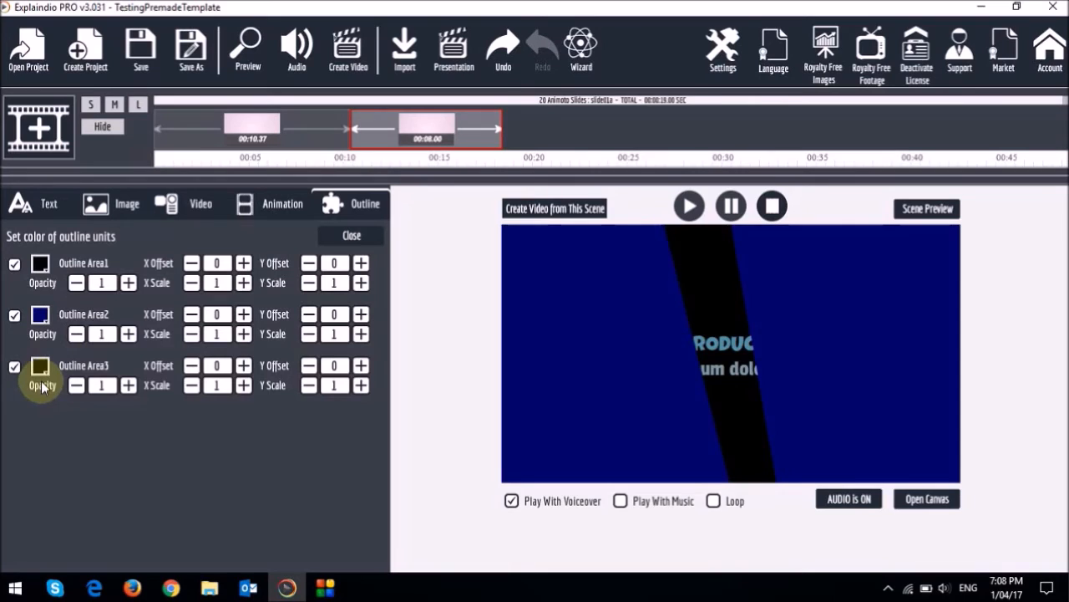
left_click(41, 366)
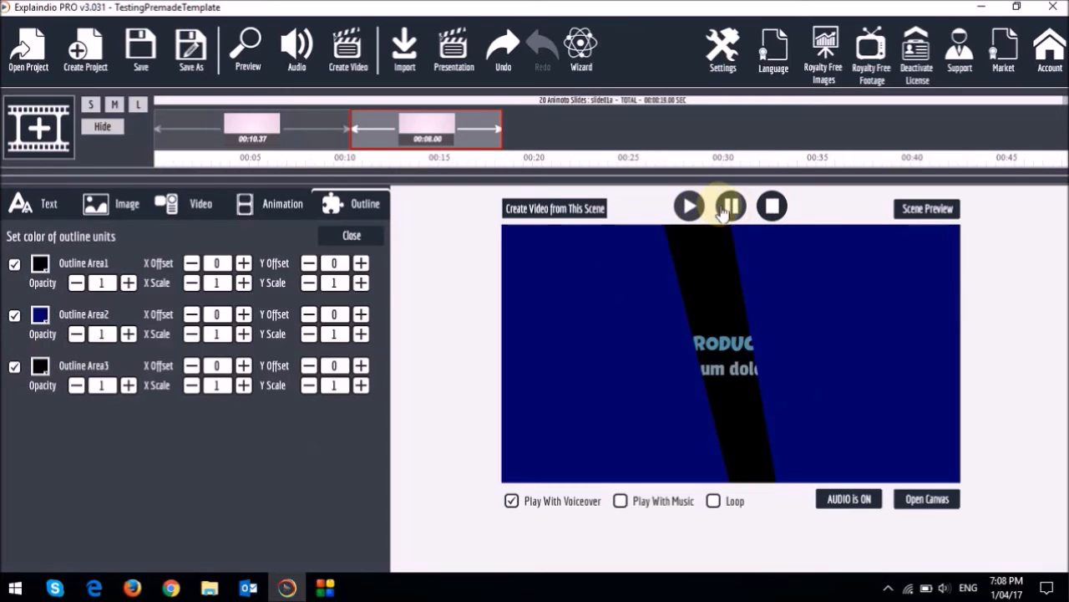
Pause on Another Title and try Outline Area 3's colour, leaving it black.
left_click(730, 207)
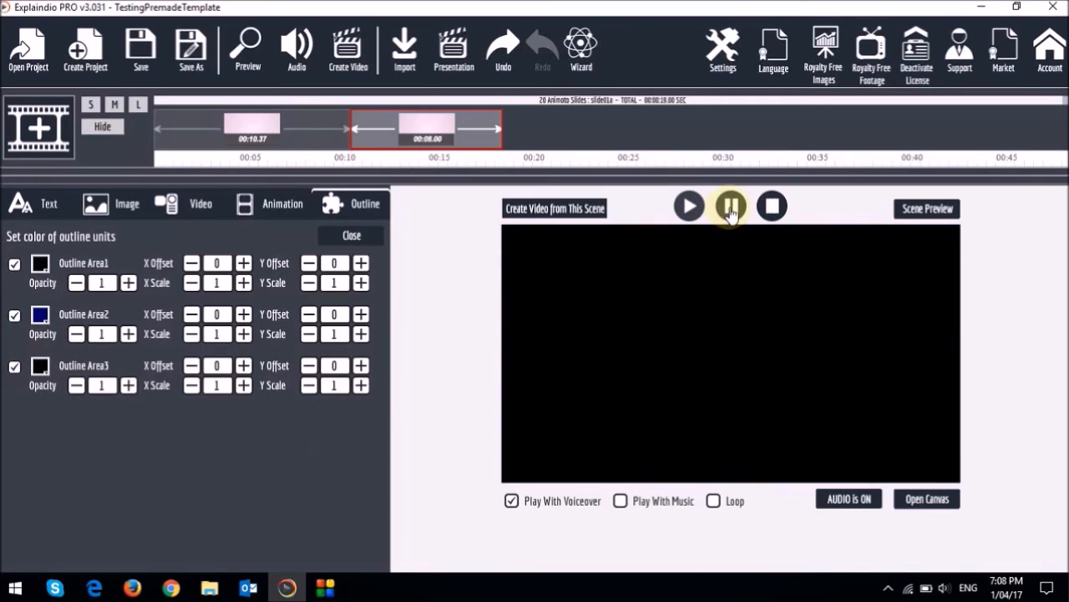
left_click(689, 206)
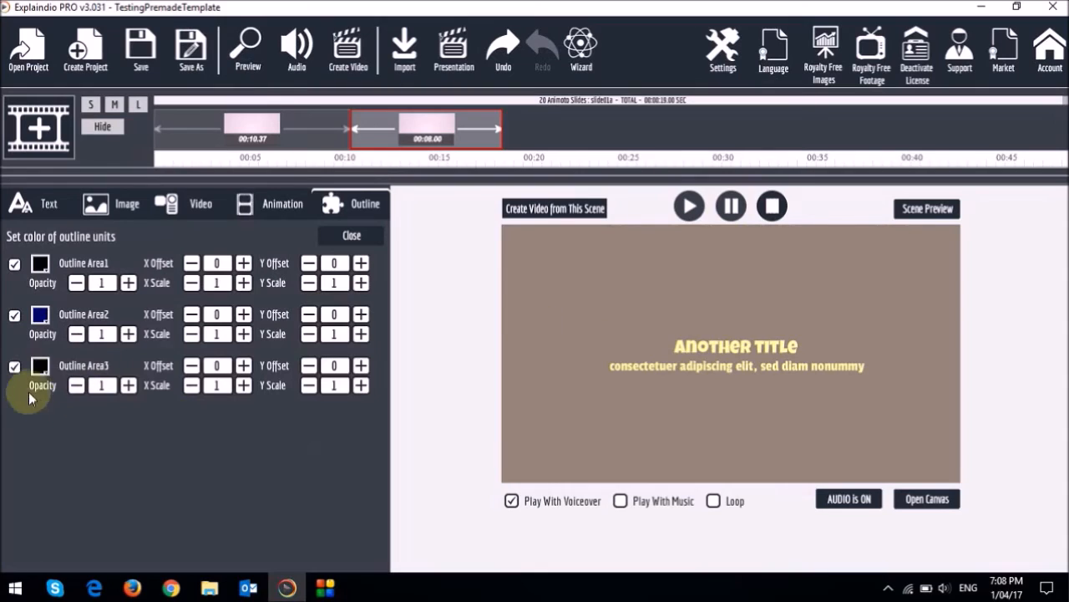
left_click(39, 365)
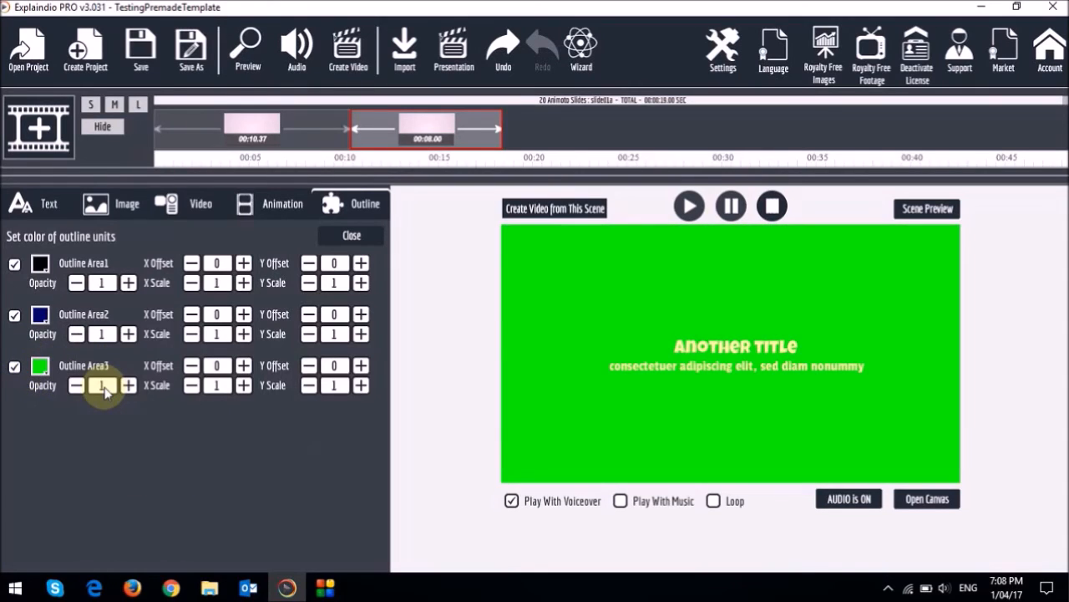
left_click(40, 366)
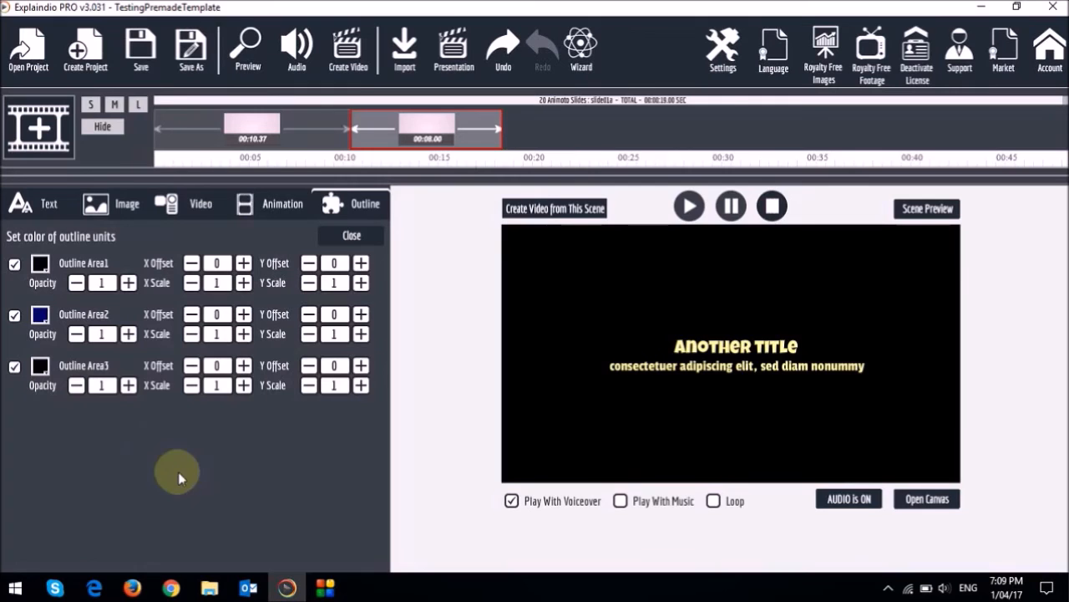
mouse_move(351, 235)
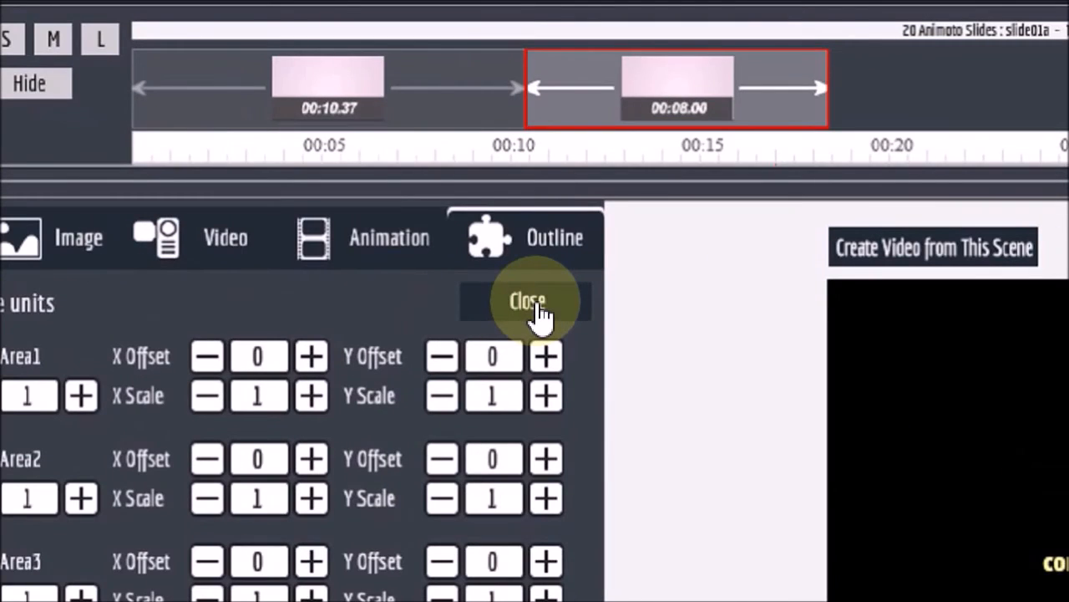
Close the outline settings and select the God's Beautiful Artwork slide.
left_click(527, 301)
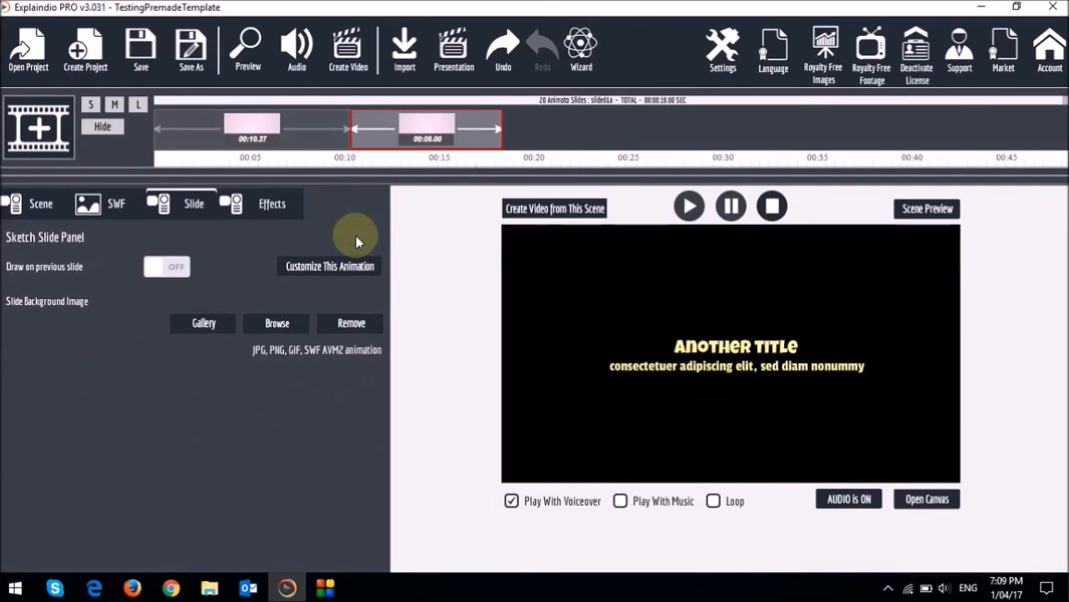
mouse_move(246, 243)
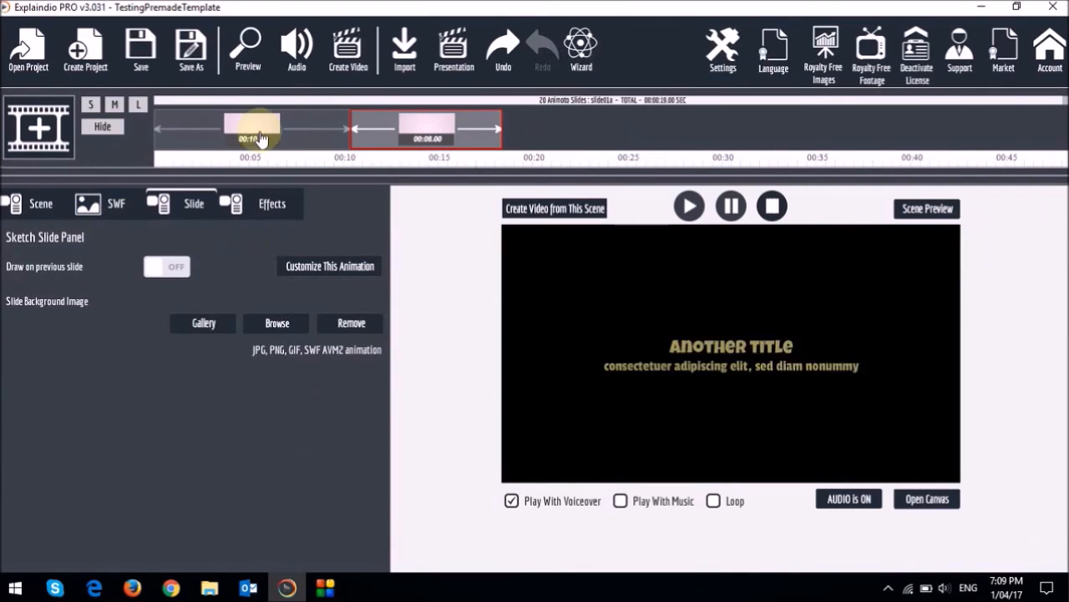
left_click(252, 129)
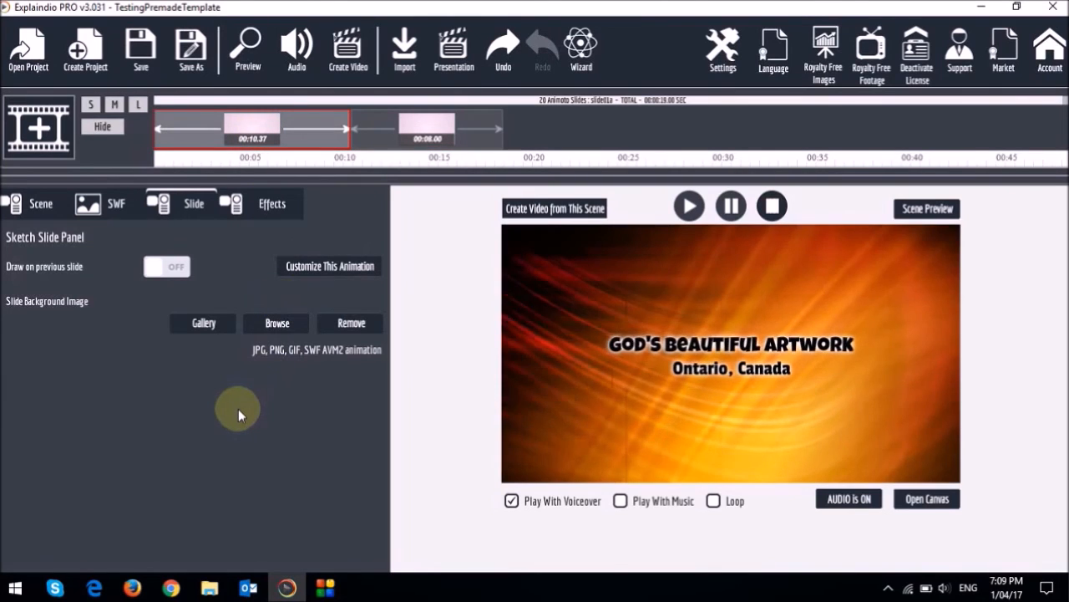